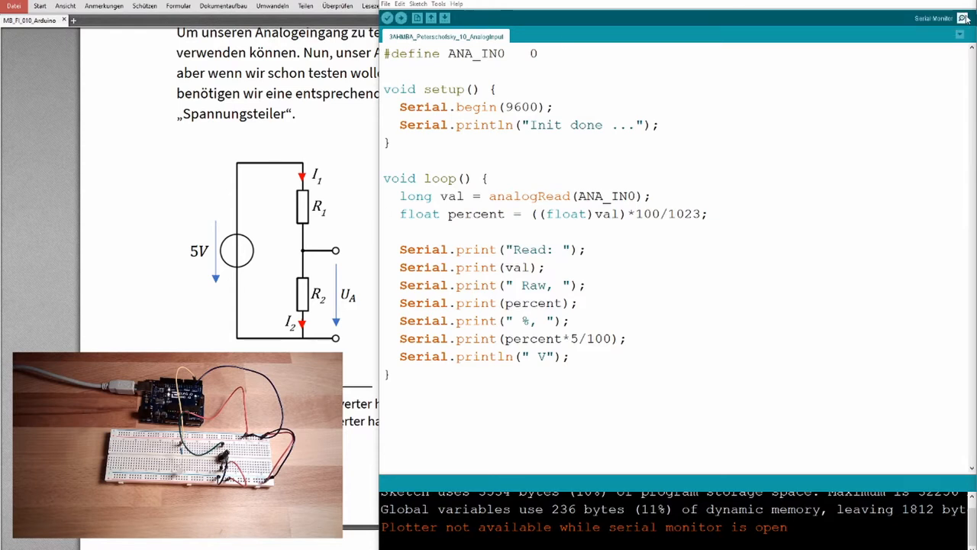
- Launch the Serial Plotter from the Tools menu to graph the analog readings
{"action": "left_click", "coordinate": [964, 17]}
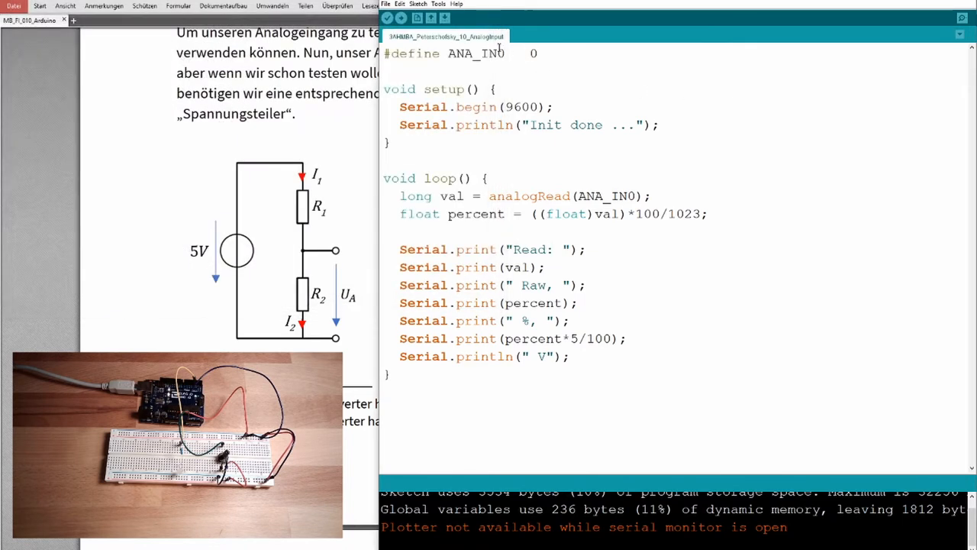
{"action": "left_click", "coordinate": [439, 4]}
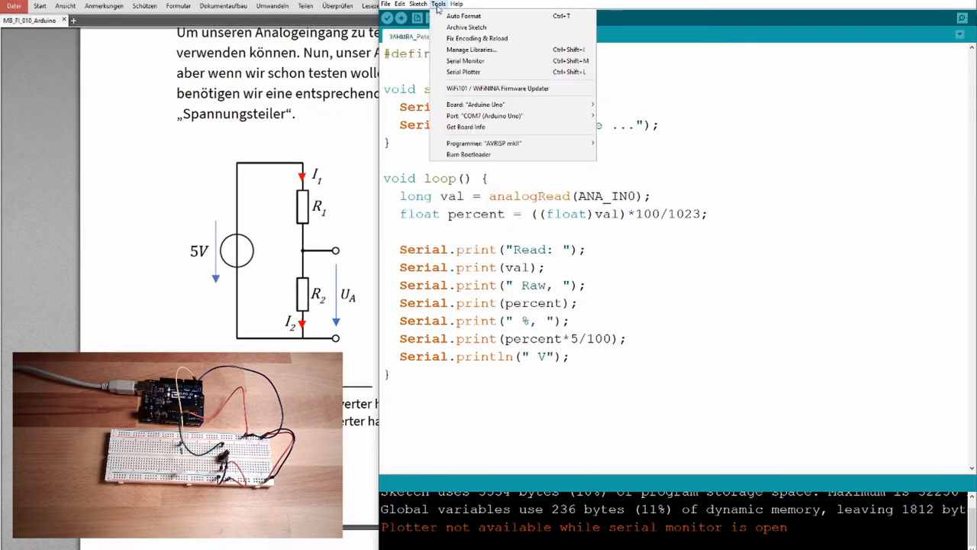
{"action": "mouse_move", "coordinate": [464, 72]}
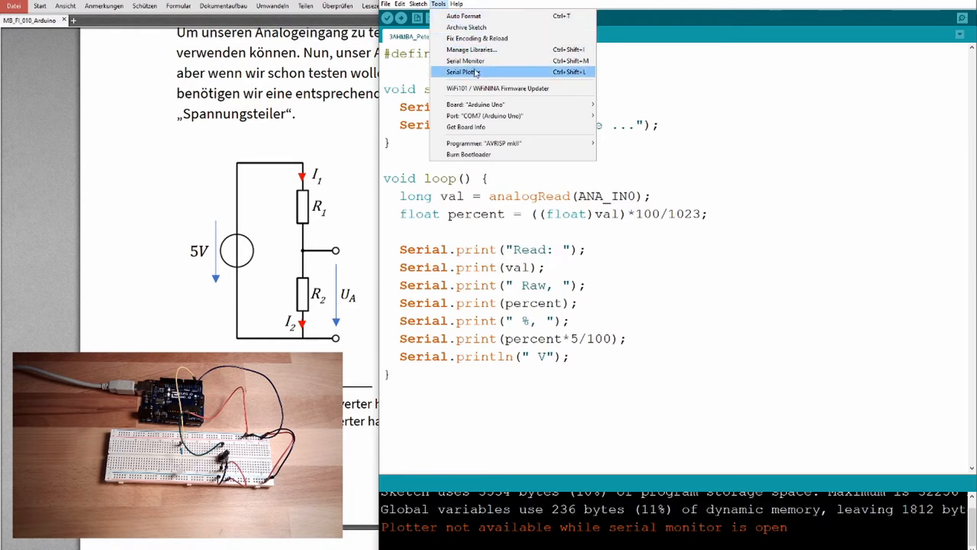
{"action": "mouse_move", "coordinate": [477, 76]}
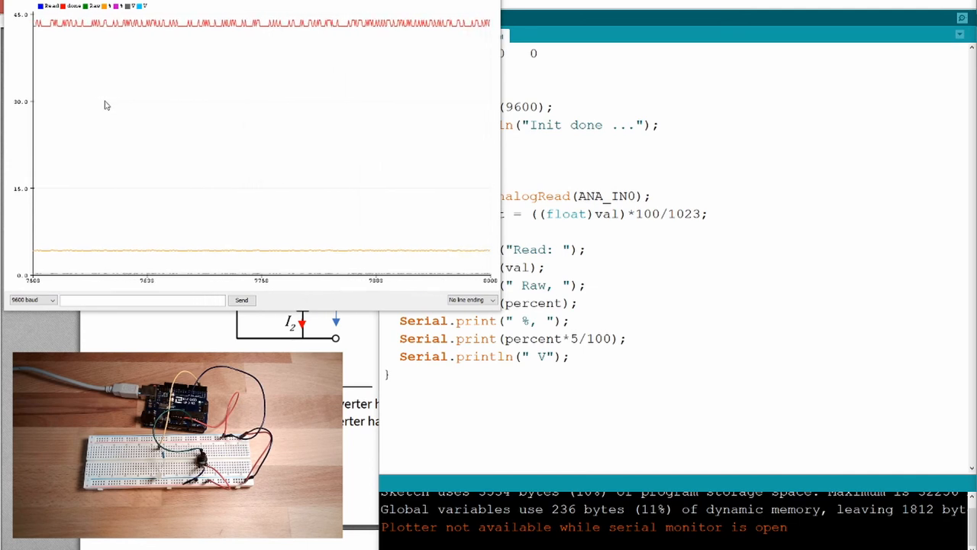
{"action": "mouse_move", "coordinate": [385, 39]}
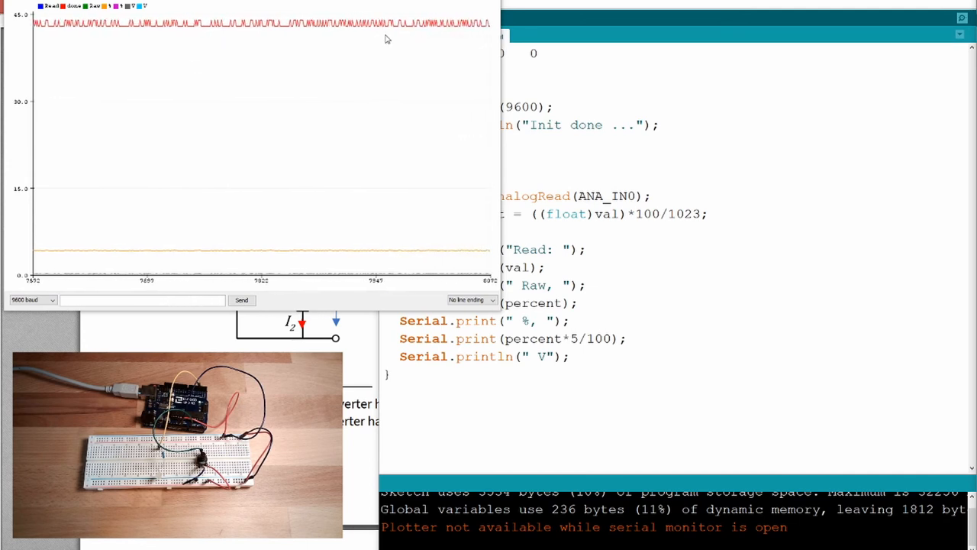